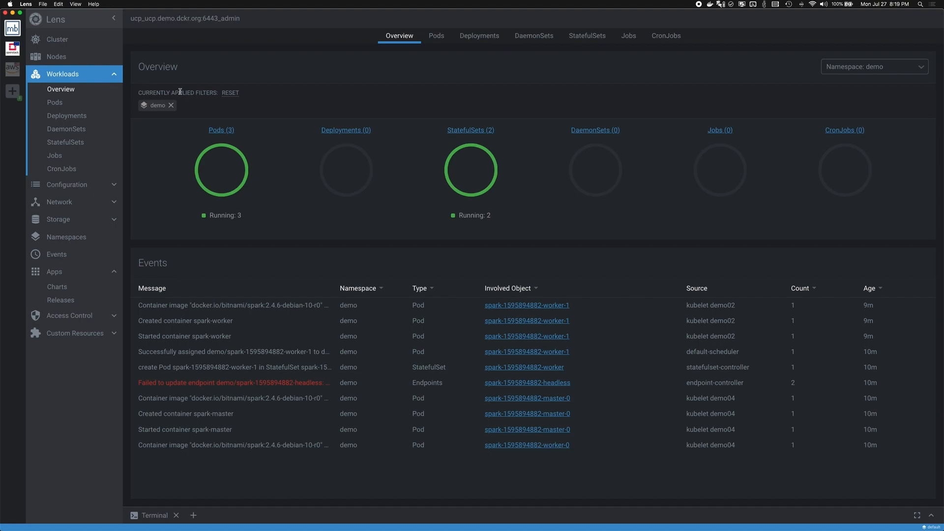
{"action": "left_click", "coordinate": [436, 35]}
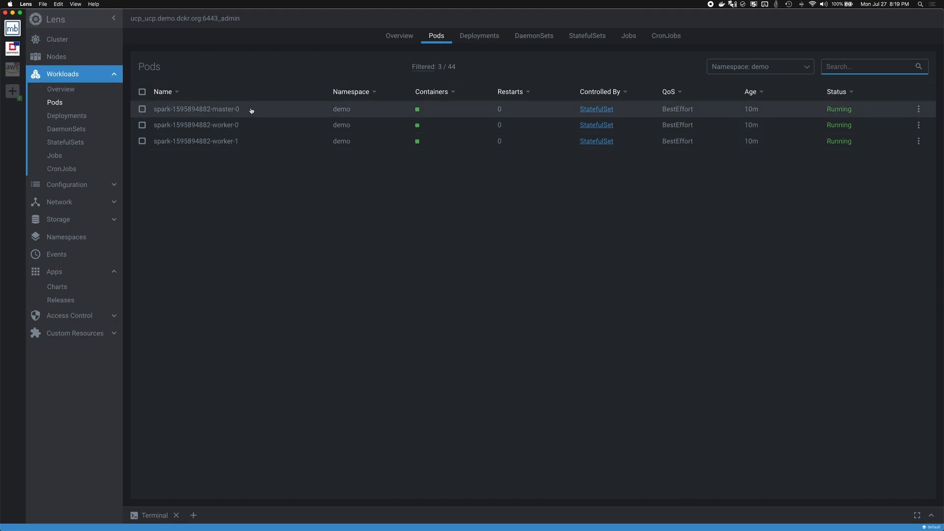
{"action": "left_click", "coordinate": [195, 110]}
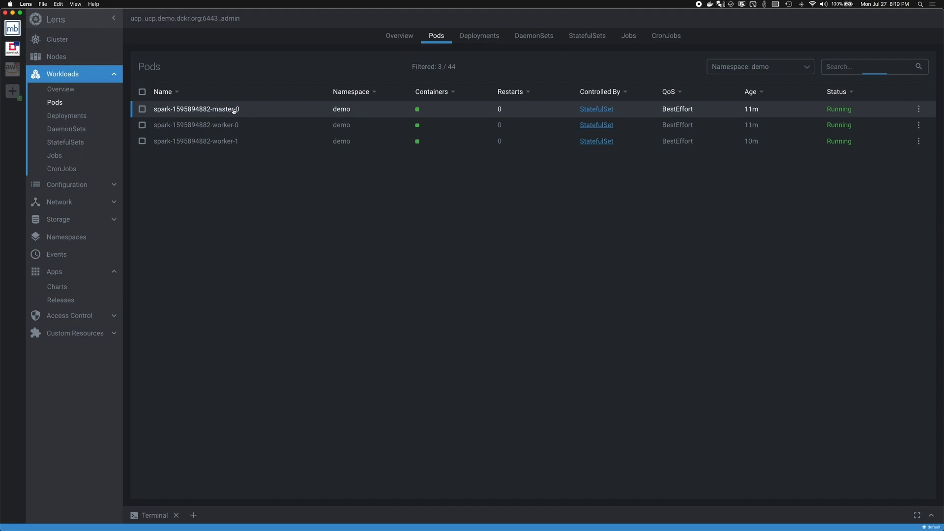
{"action": "left_click", "coordinate": [196, 110]}
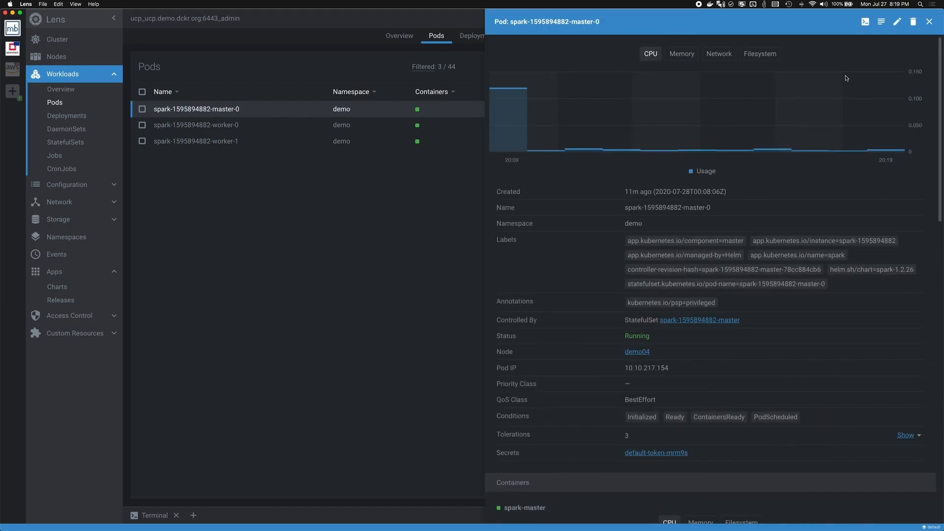
{"action": "mouse_move", "coordinate": [614, 103]}
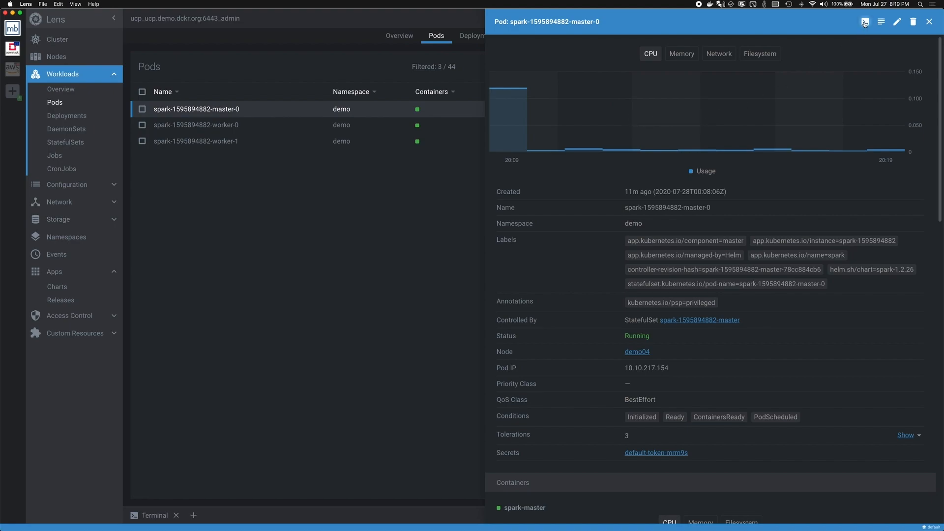
{"action": "mouse_move", "coordinate": [865, 22]}
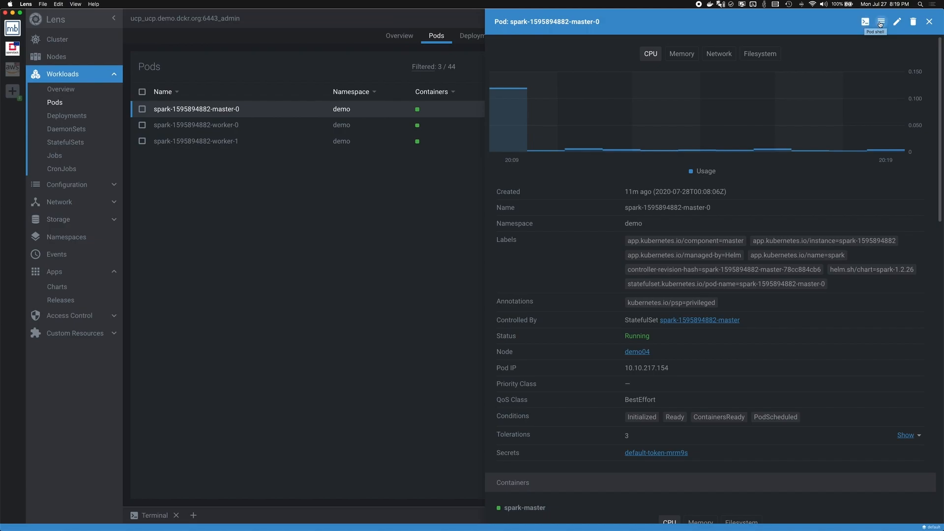
View and scroll the Spark master pod's container logs, then return to the demo pods list
{"action": "left_click", "coordinate": [881, 21]}
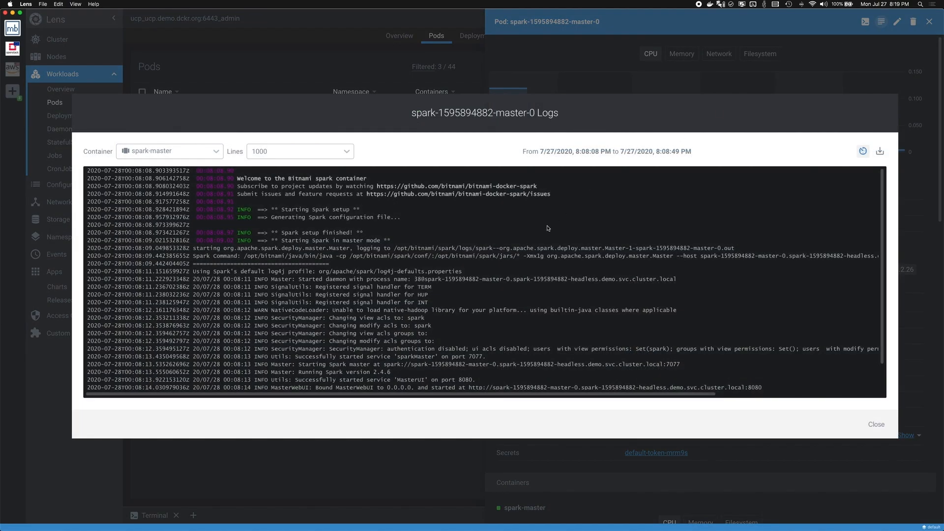
{"action": "scroll", "scroll_direction": "down", "scroll_amount": 3}
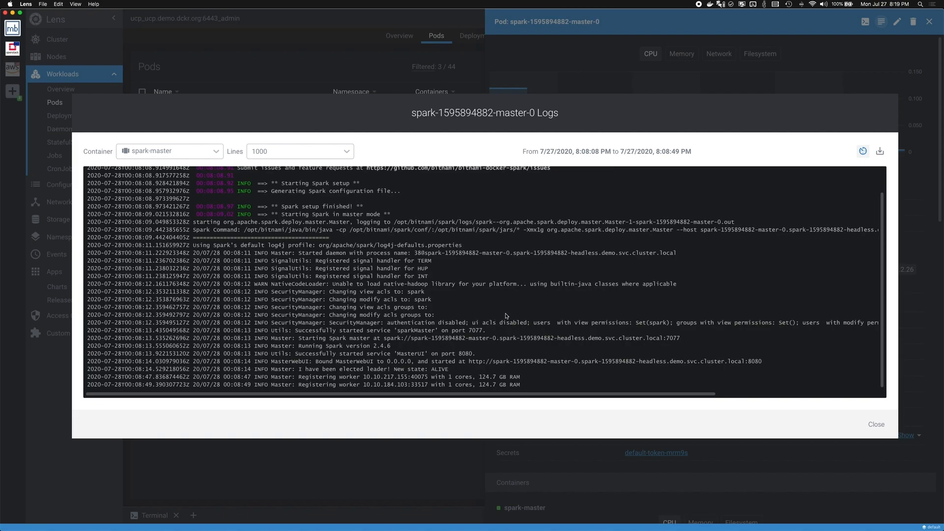
{"action": "mouse_move", "coordinate": [892, 71]}
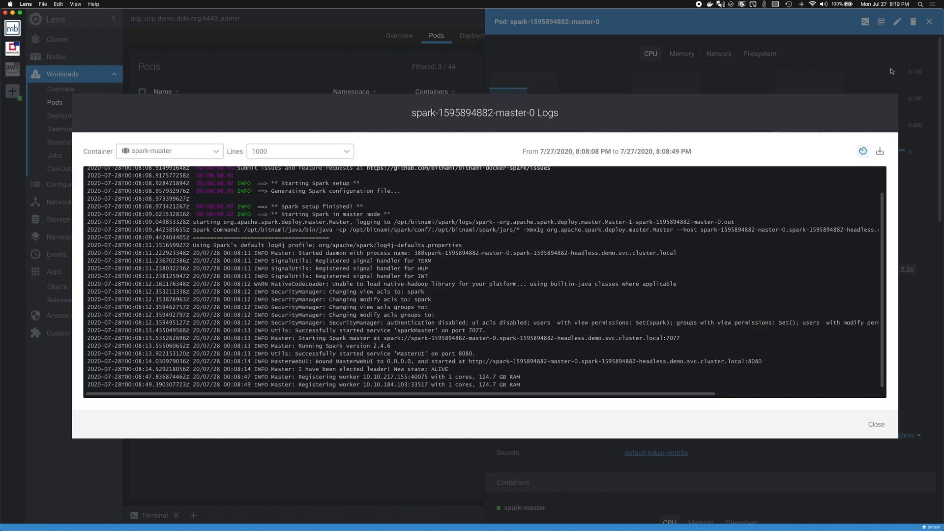
{"action": "left_click", "coordinate": [876, 424]}
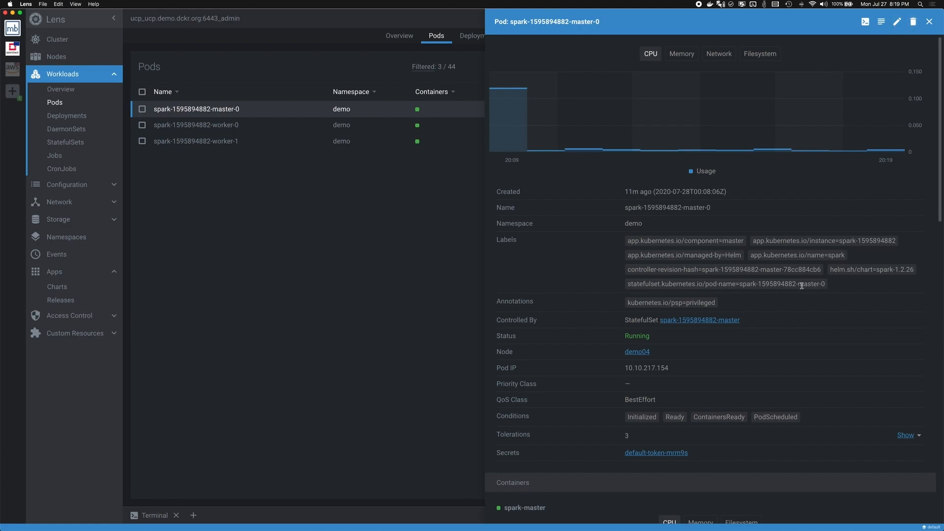
{"action": "mouse_move", "coordinate": [795, 291]}
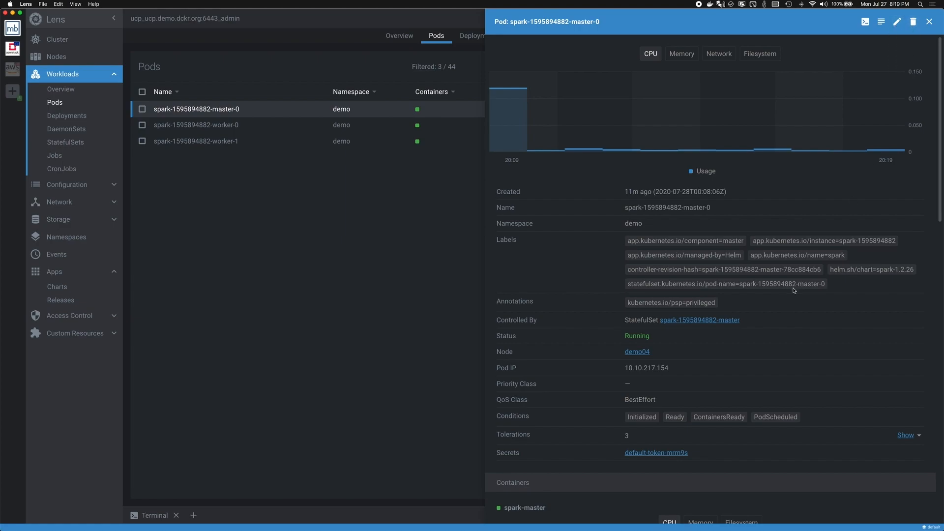
{"action": "mouse_move", "coordinate": [725, 284]}
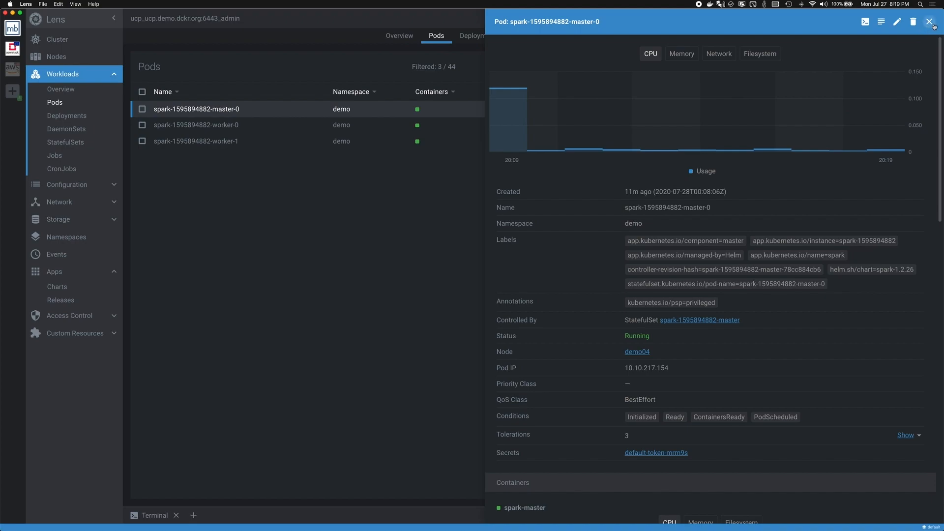
{"action": "left_click", "coordinate": [934, 22]}
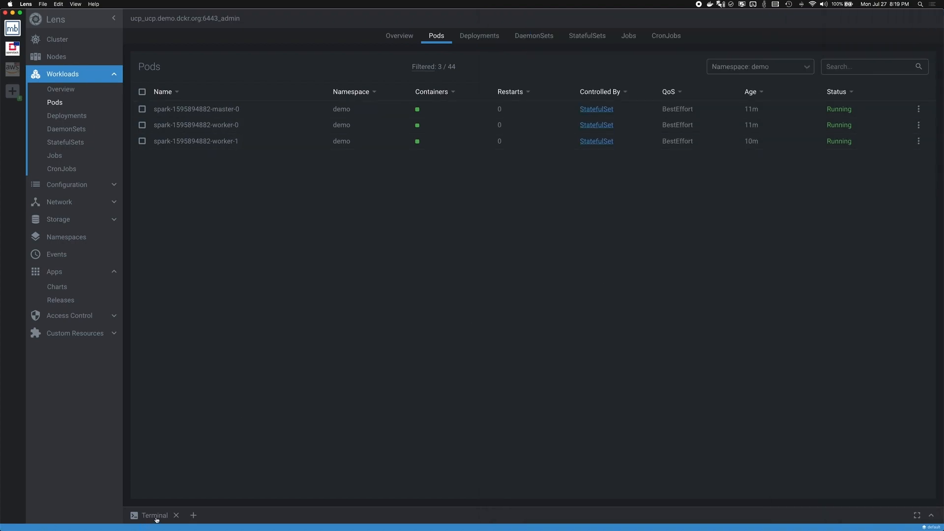
Run kubectl get nodes in the built-in terminal, listing eight Ready nodes demo01–demo08
{"action": "left_click", "coordinate": [154, 515]}
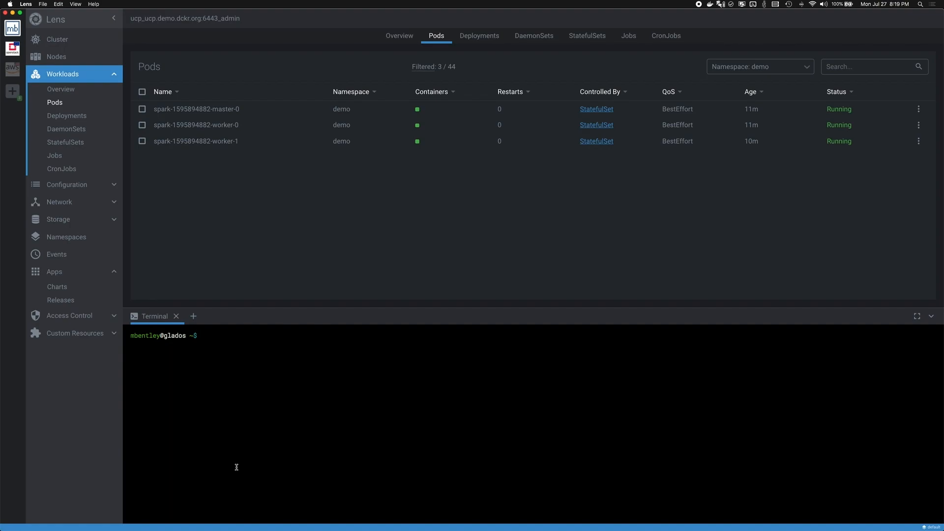
{"action": "type", "text": "kubectl get nodes"}
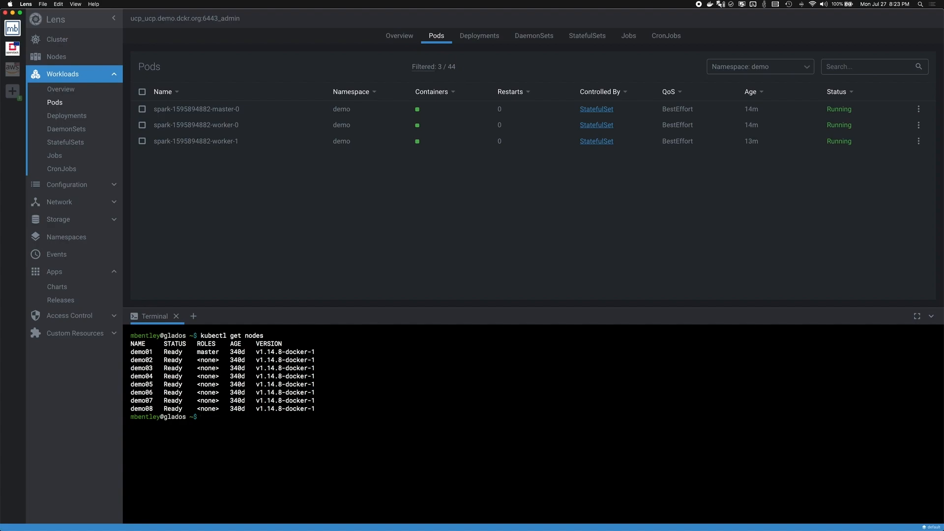
{"action": "left_click", "coordinate": [201, 417]}
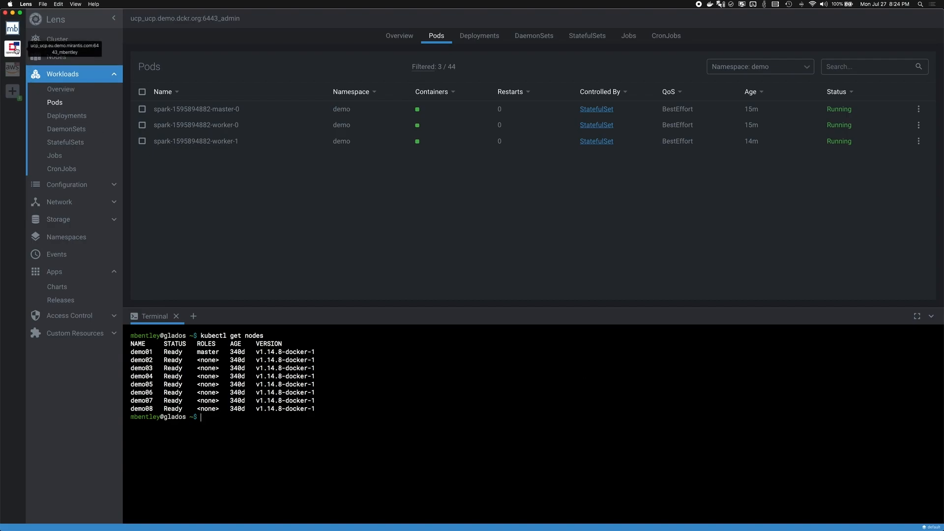
Launch the Spark master's port-forwarded web UI in Chrome at localhost, showing two alive workers
{"action": "left_click", "coordinate": [399, 36]}
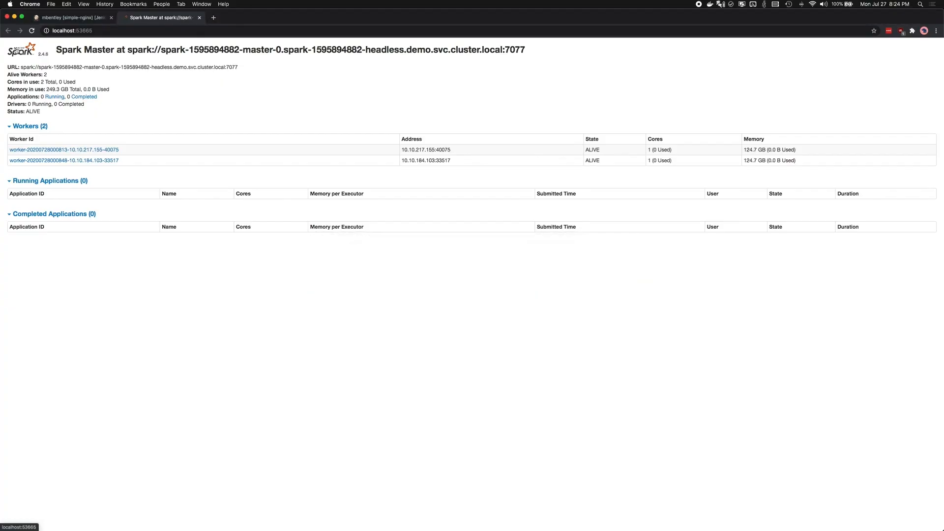
Start Jenkins build #25 of the simple-nginx mbentley branch, then return to Lens deployments
{"action": "left_click", "coordinate": [72, 17]}
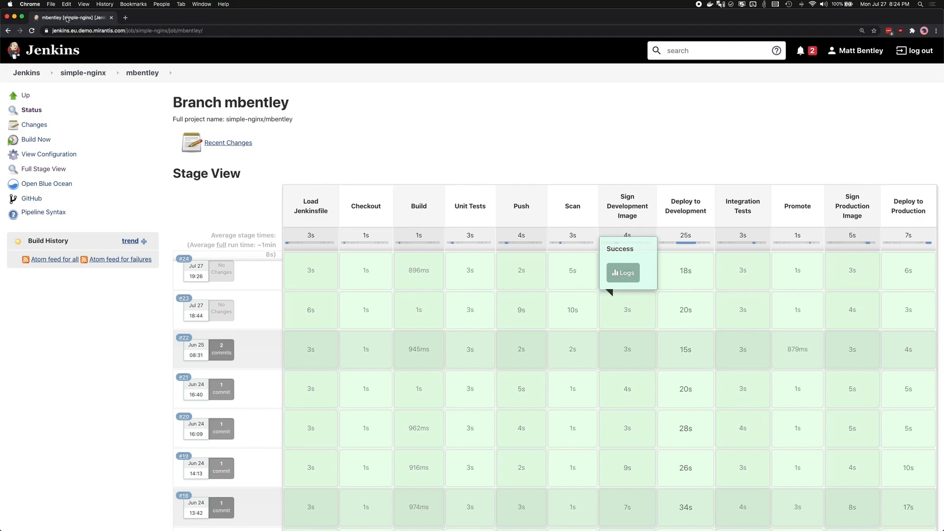
{"action": "left_click", "coordinate": [35, 140]}
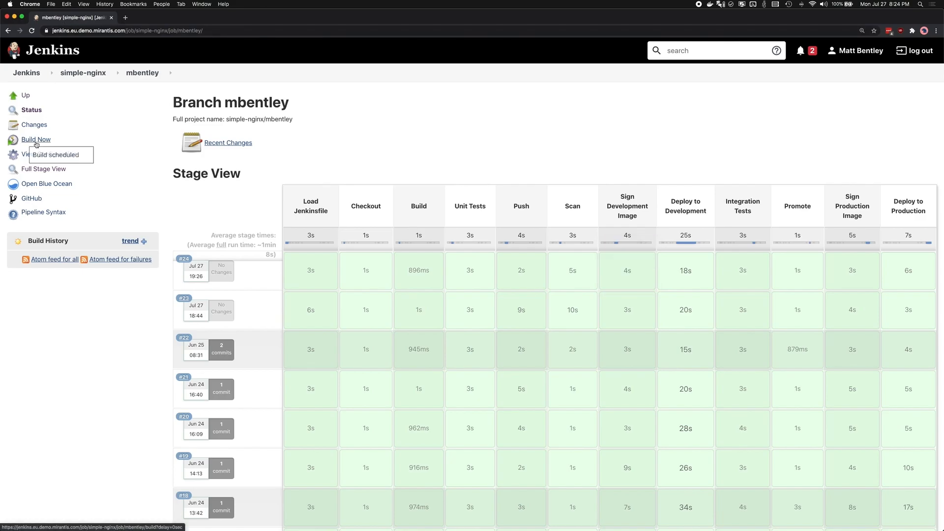
{"action": "left_click", "coordinate": [35, 140]}
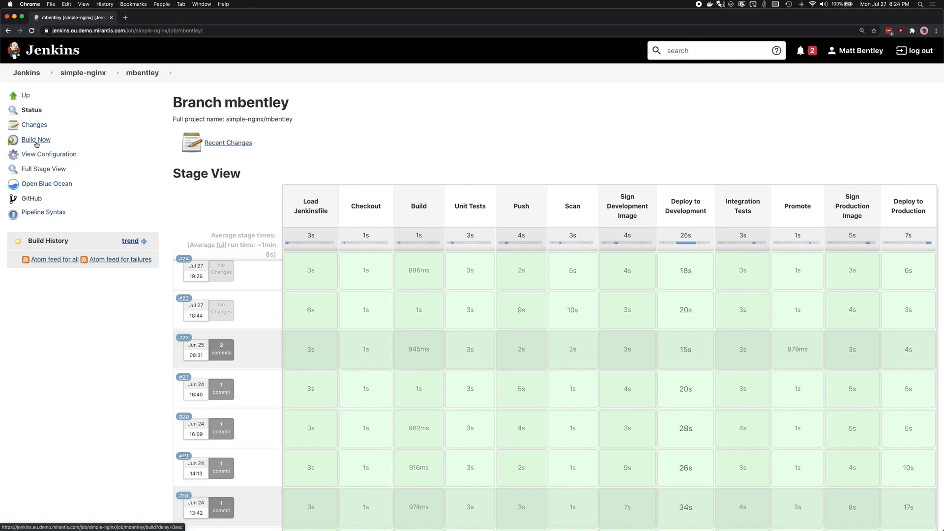
{"action": "left_click", "coordinate": [36, 139]}
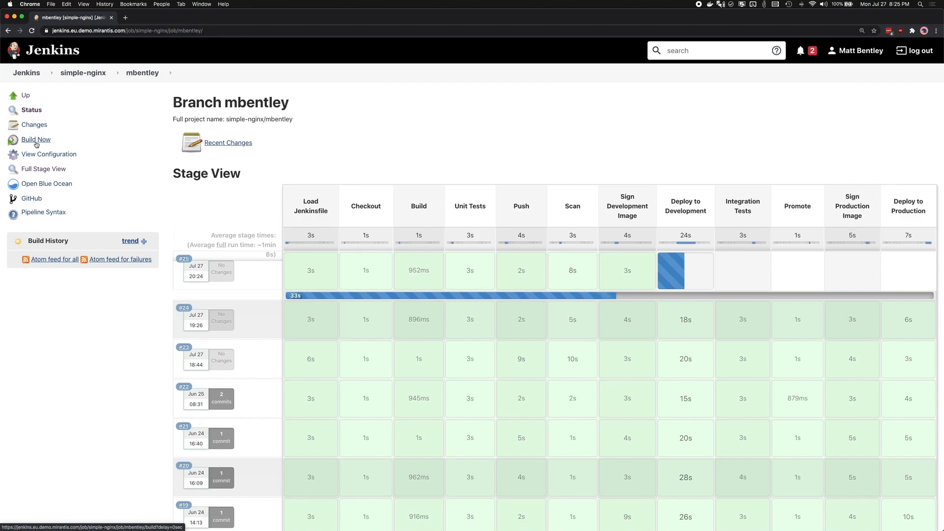
{"action": "key", "text": "cmd+tab"}
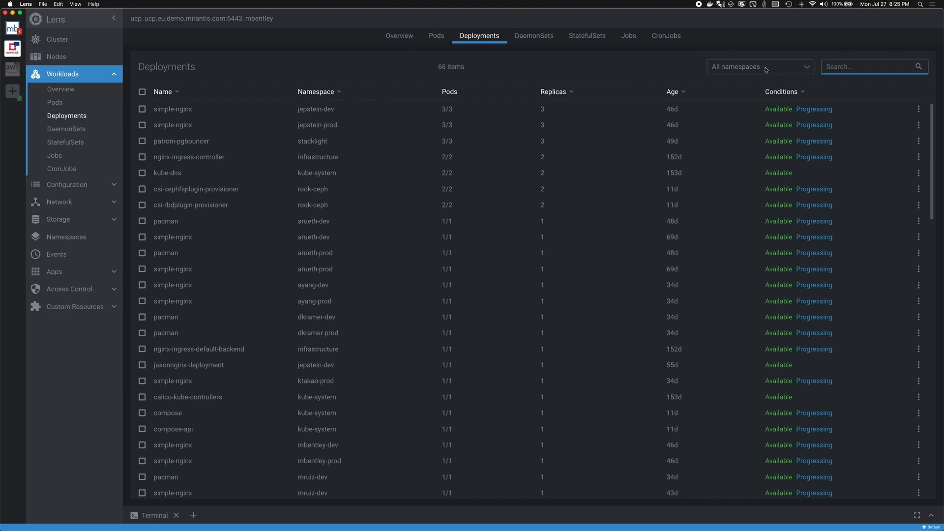
Filter deployments to mbentley-dev and show the simple-nginx deployment details at revision 25
{"action": "left_click", "coordinate": [759, 67]}
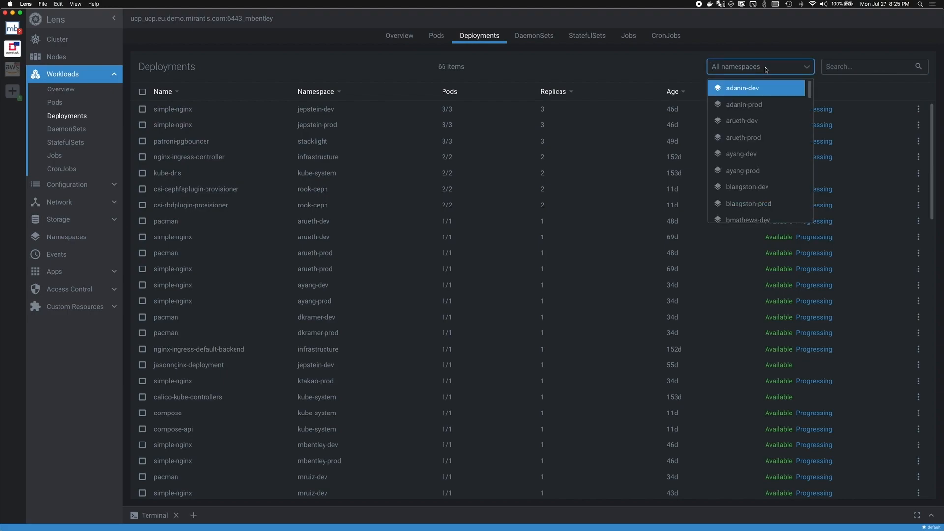
{"action": "type", "text": "mbentley"}
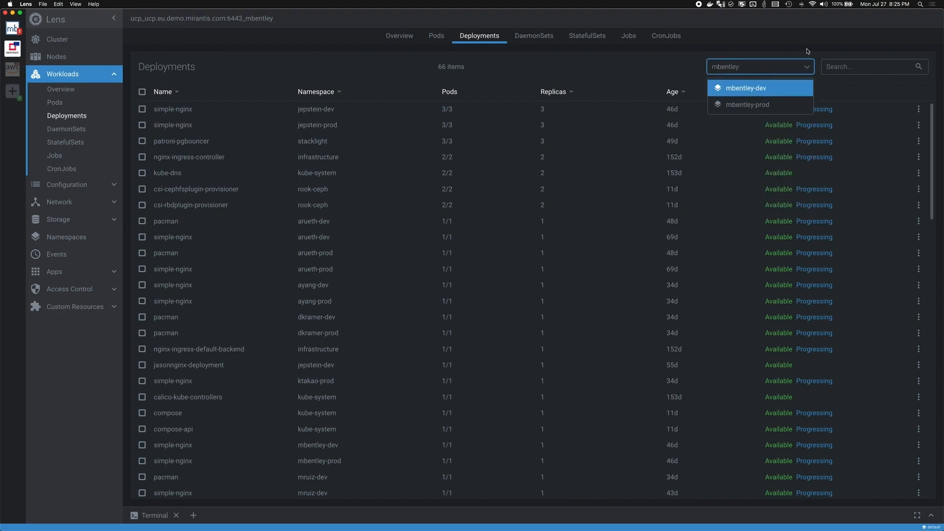
{"action": "left_click", "coordinate": [745, 88]}
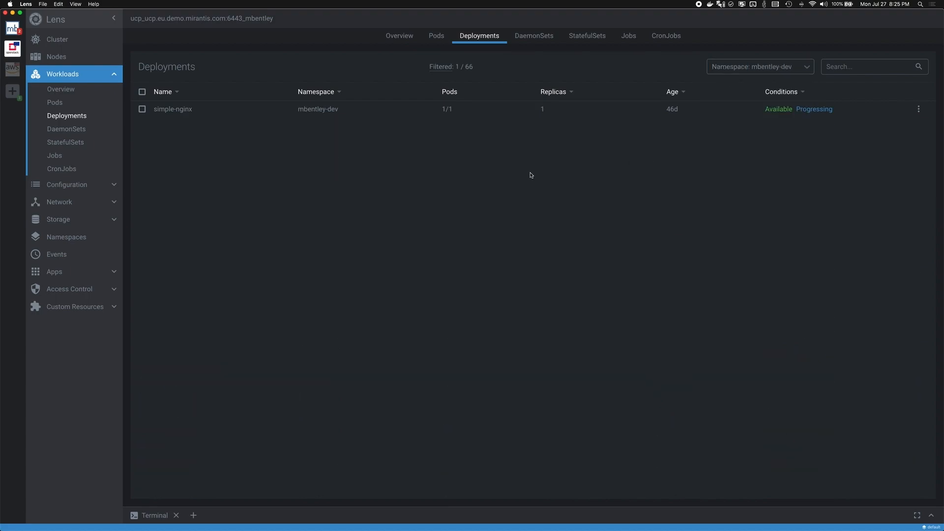
{"action": "left_click", "coordinate": [173, 109]}
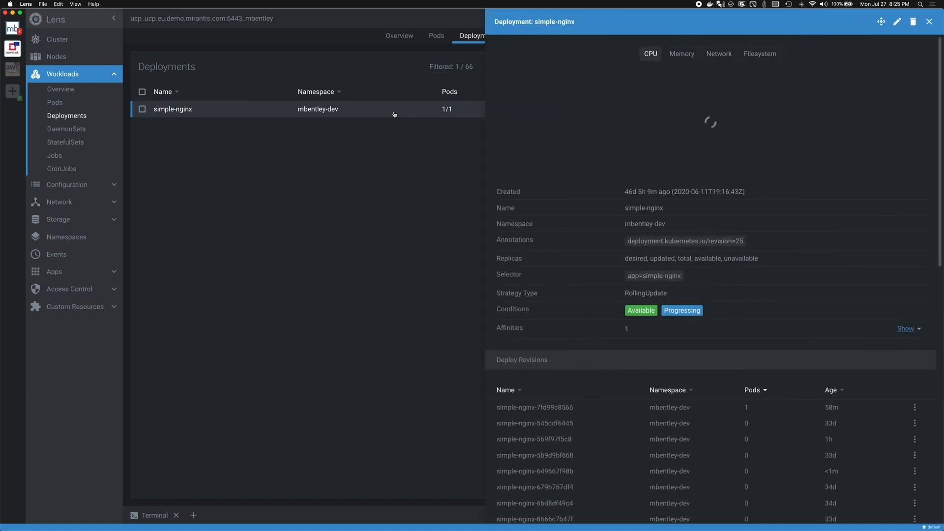
{"action": "mouse_move", "coordinate": [756, 226]}
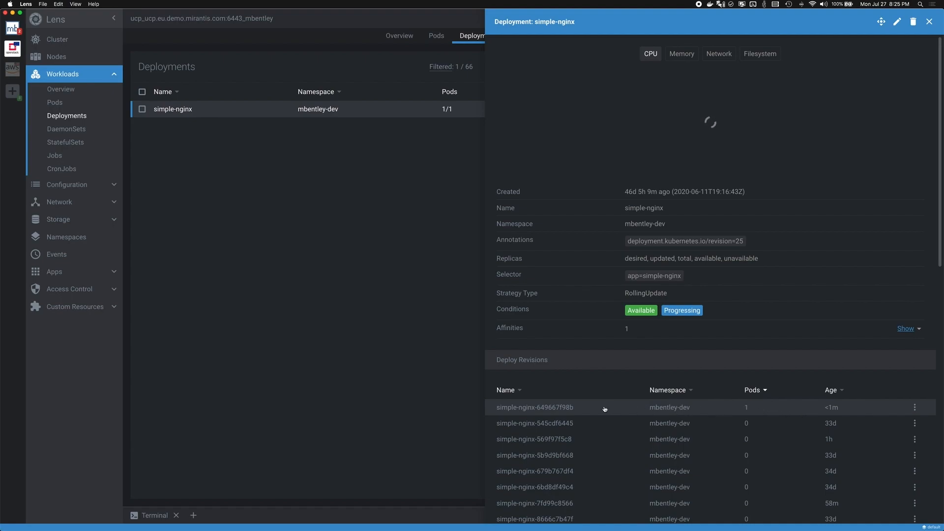
{"action": "mouse_move", "coordinate": [537, 414]}
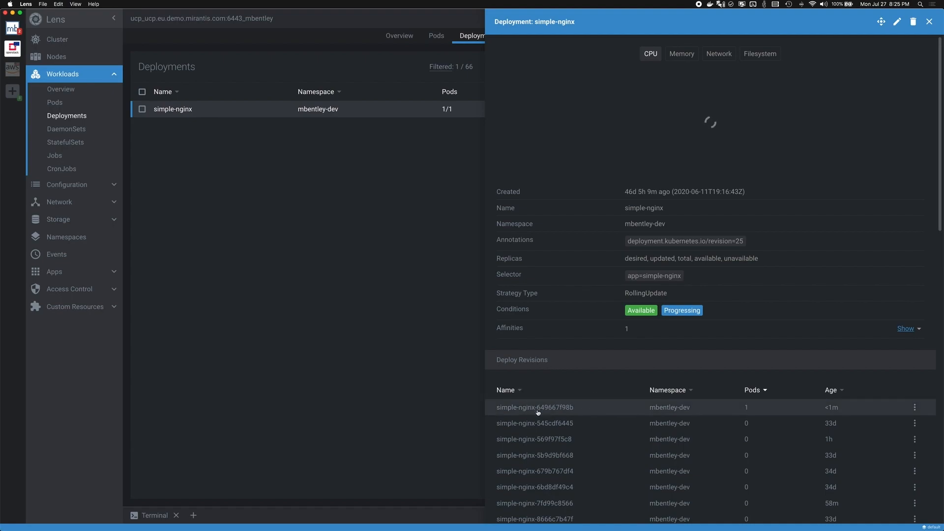
{"action": "mouse_move", "coordinate": [532, 405]}
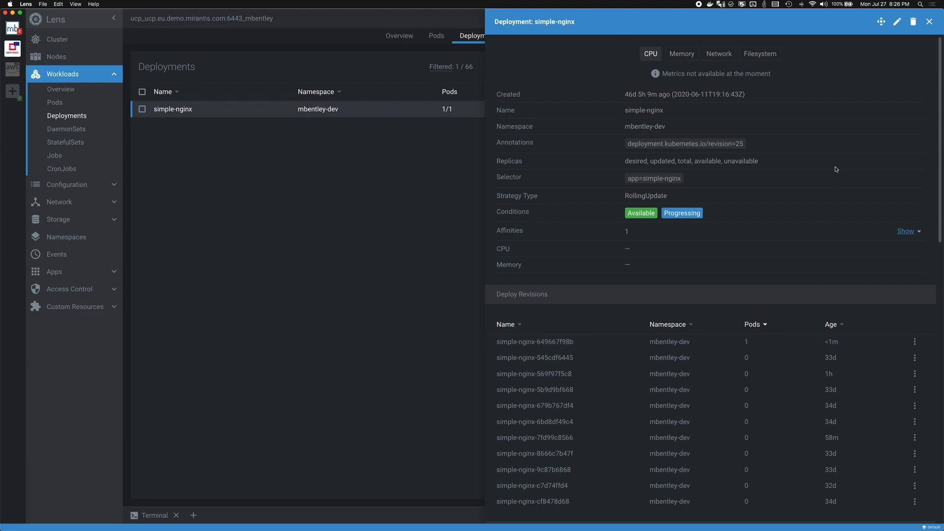
{"action": "mouse_move", "coordinate": [839, 75]}
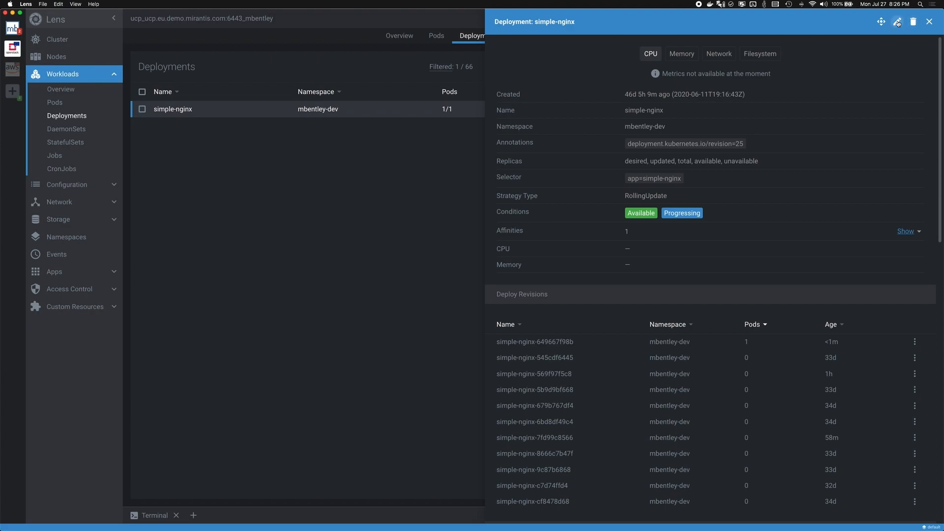
{"action": "mouse_move", "coordinate": [896, 21]}
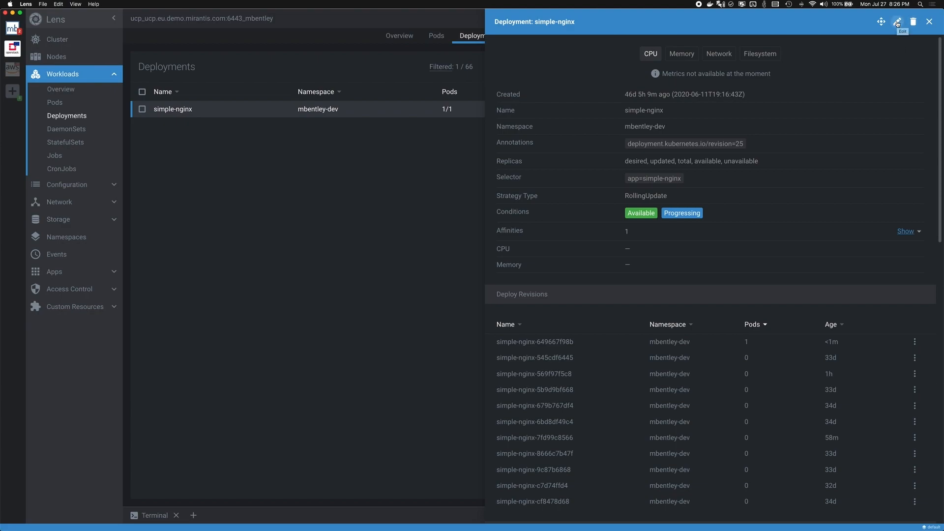
Edit spec.replicas from 1 to 10, save, and list the simple-nginx pods in mbentley-dev
{"action": "left_click", "coordinate": [897, 22]}
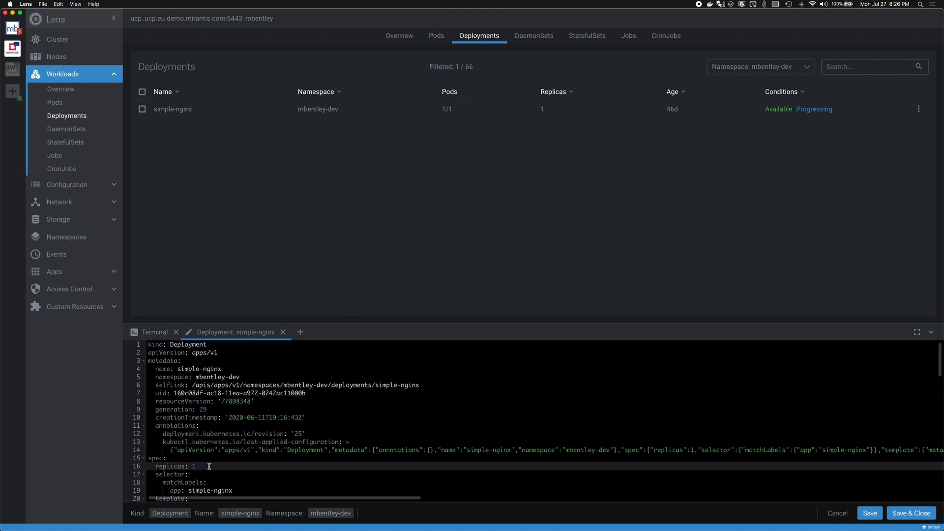
{"action": "type", "text": "0"}
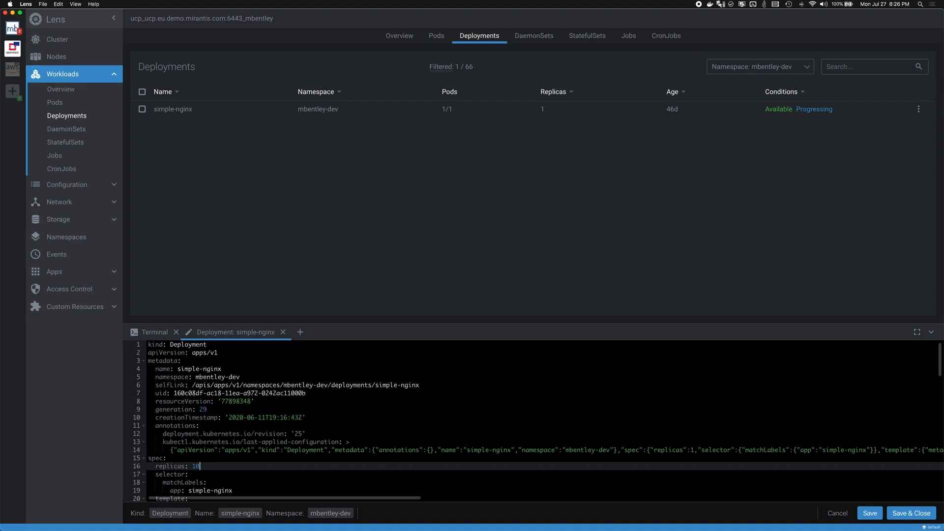
{"action": "left_click", "coordinate": [910, 513]}
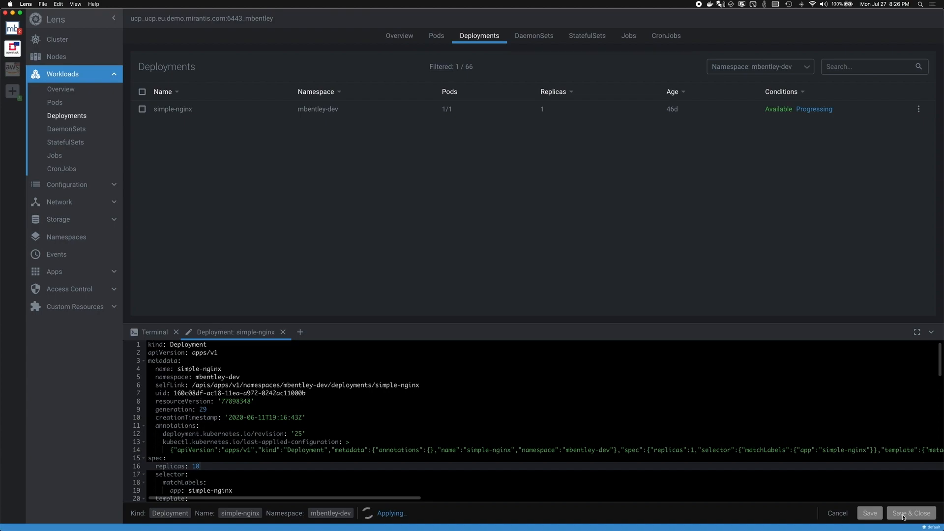
{"action": "left_click", "coordinate": [911, 513]}
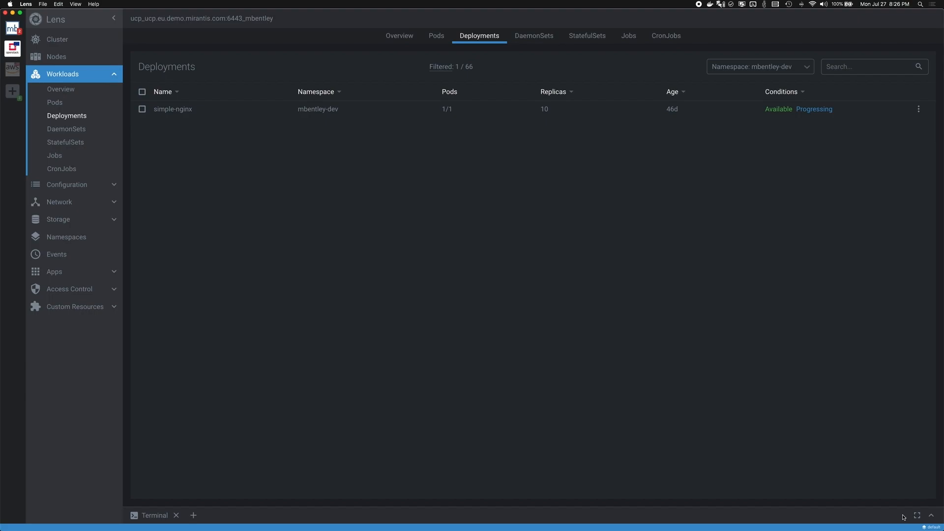
{"action": "mouse_move", "coordinate": [432, 64]}
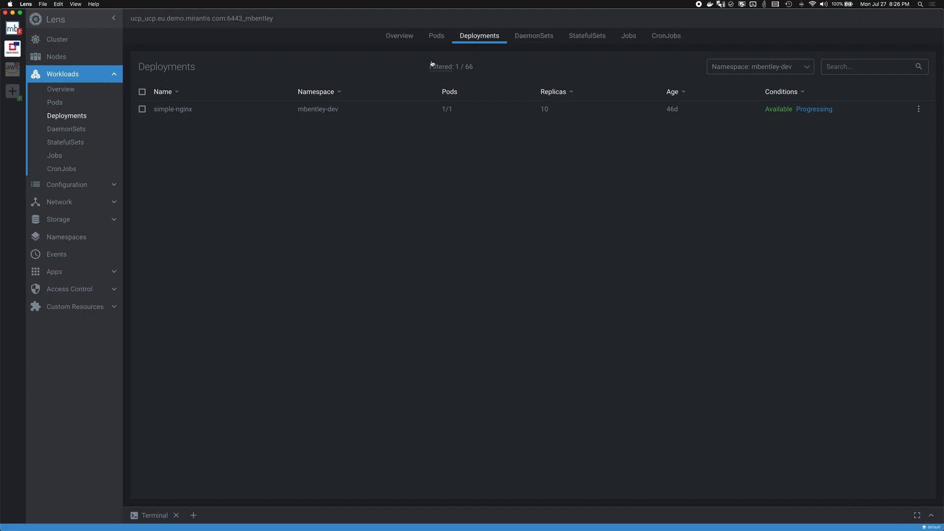
{"action": "left_click", "coordinate": [436, 36]}
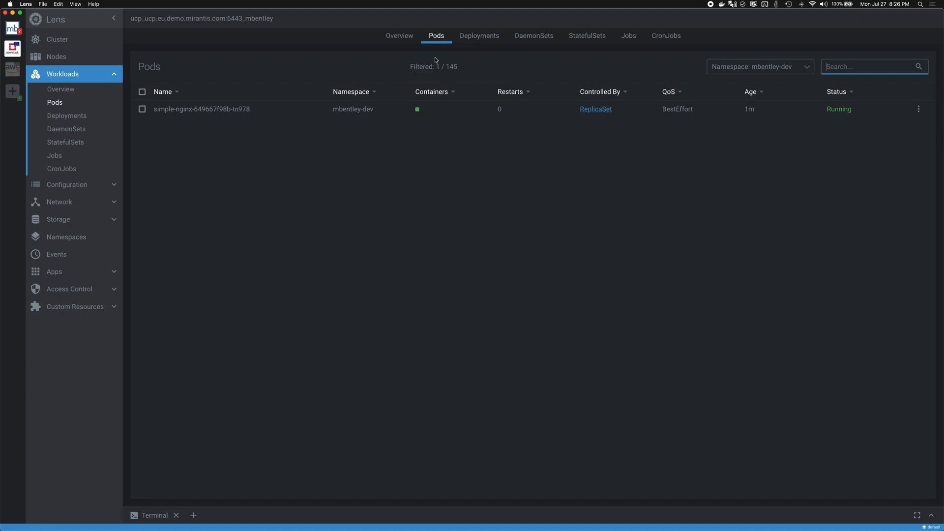
{"action": "mouse_move", "coordinate": [201, 154]}
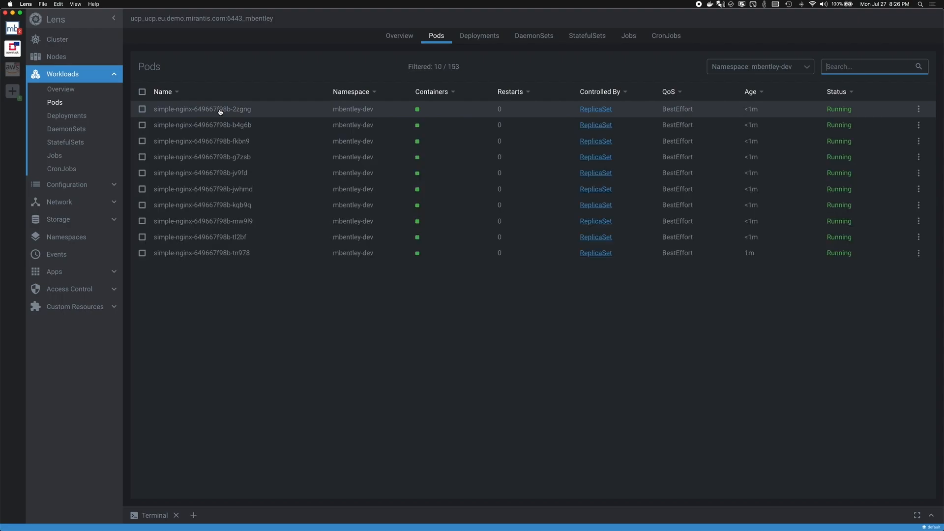
{"action": "mouse_move", "coordinate": [241, 253]}
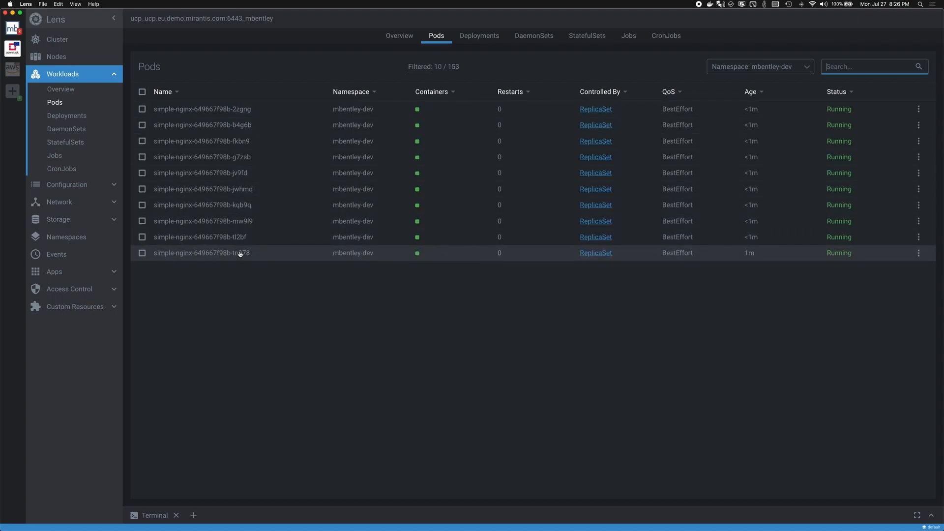